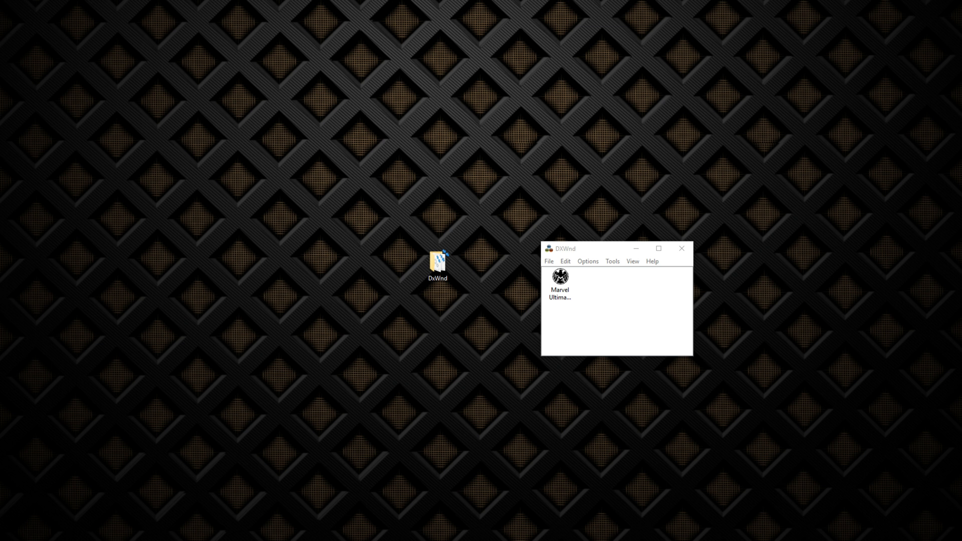
mouse_move(821, 325)
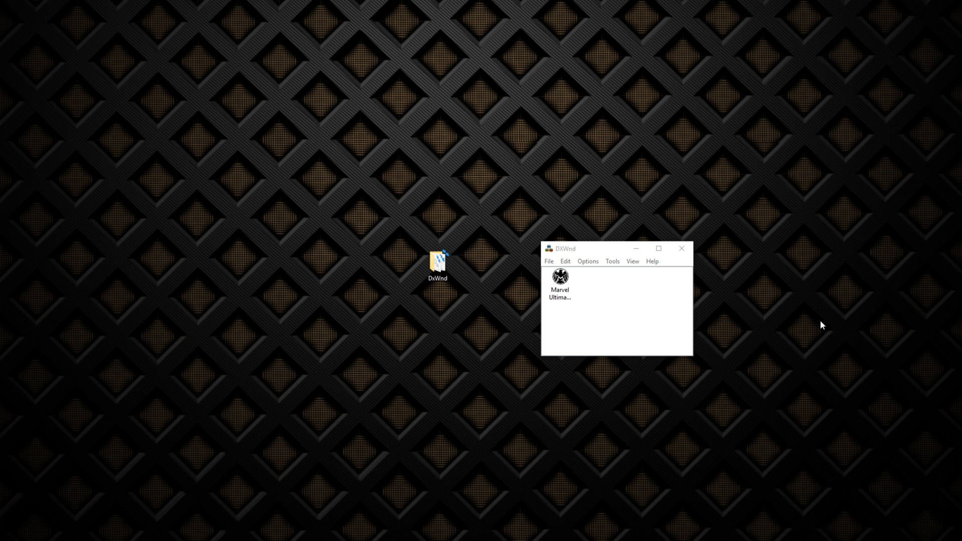
mouse_move(393, 361)
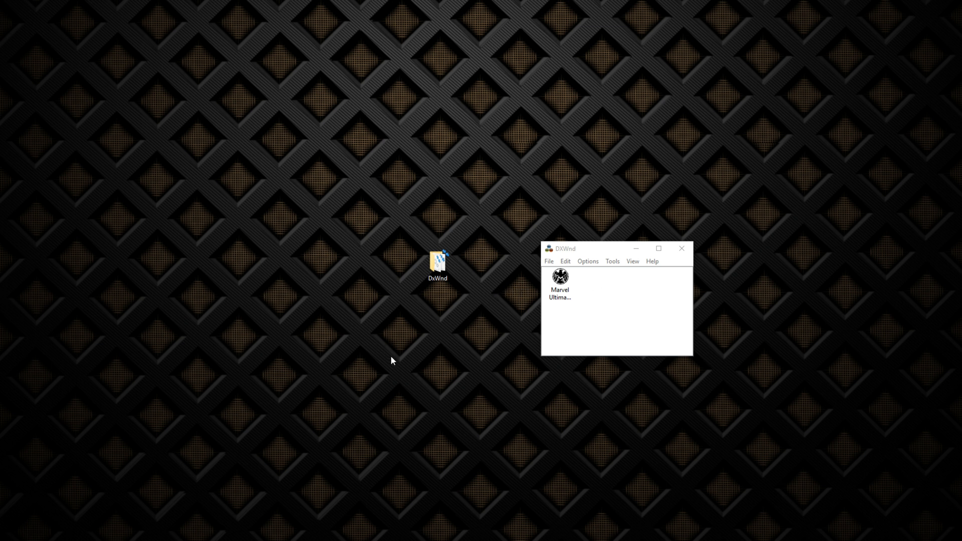
mouse_move(463, 285)
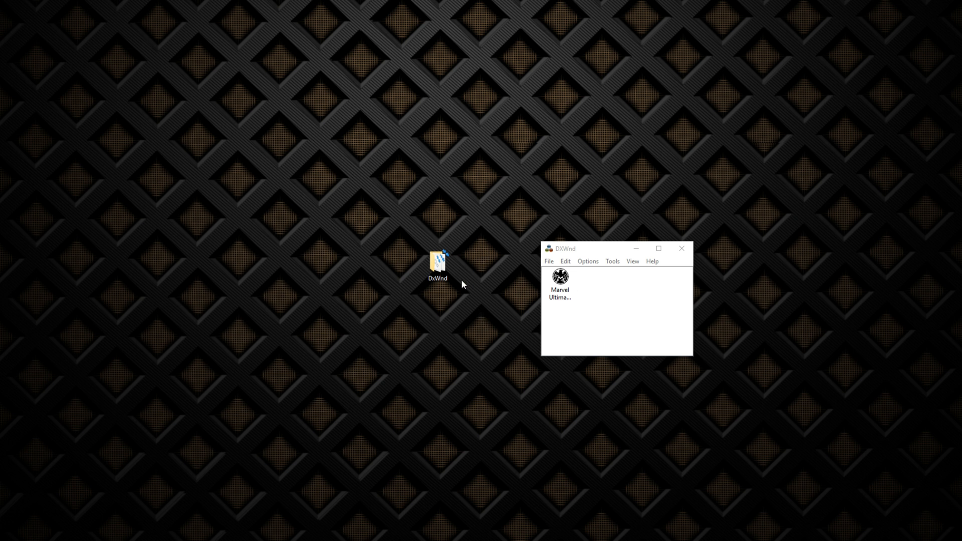
mouse_move(469, 277)
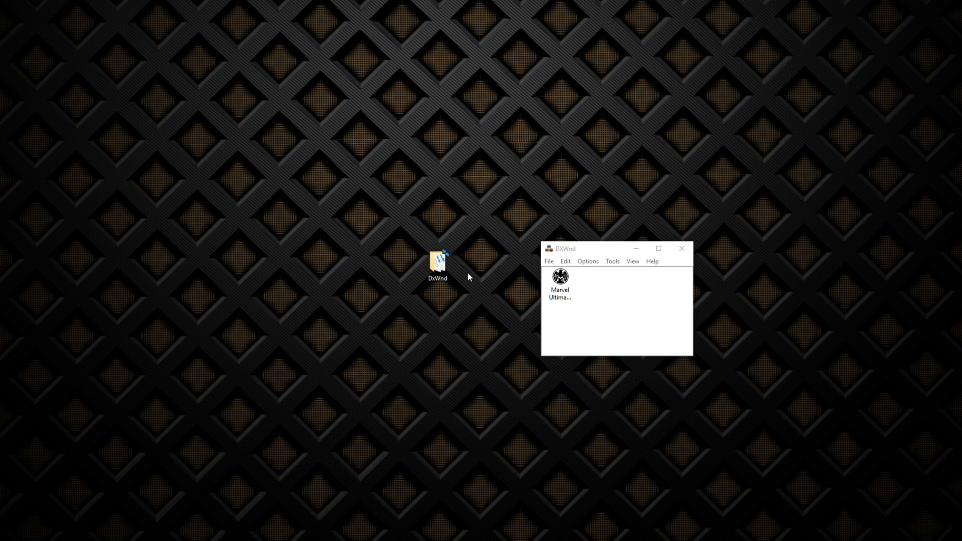
mouse_move(439, 241)
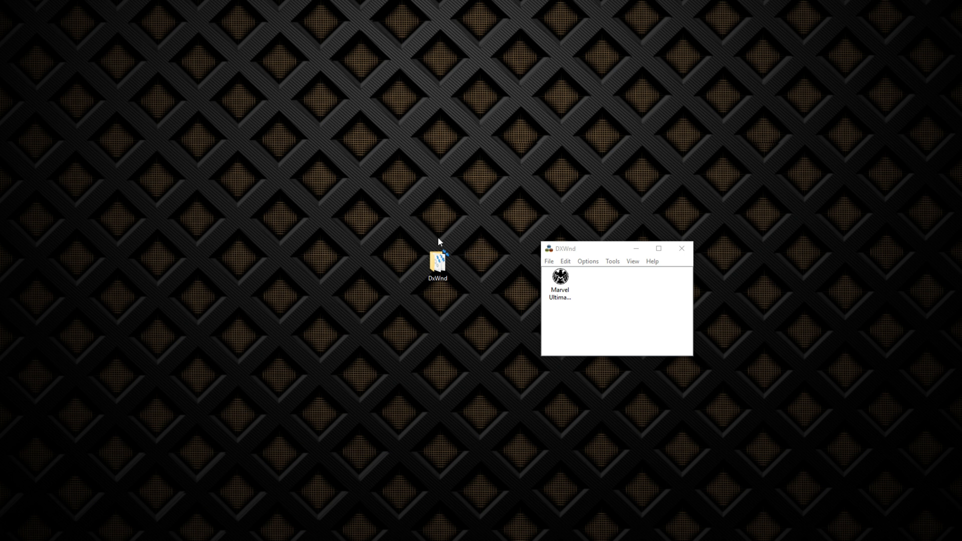
mouse_move(423, 305)
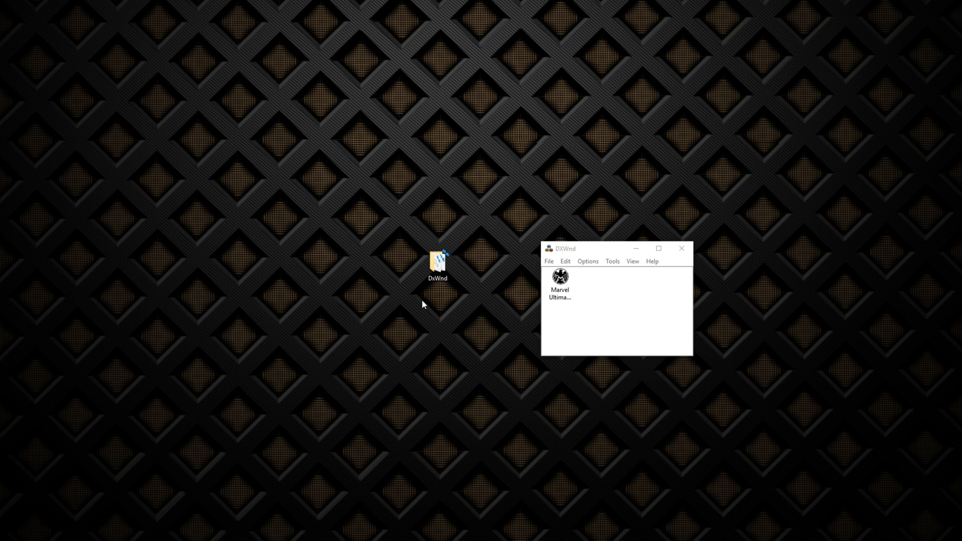
Locate the dxwnd application inside the DxWnd desktop folder, then close the folder.
click(437, 264)
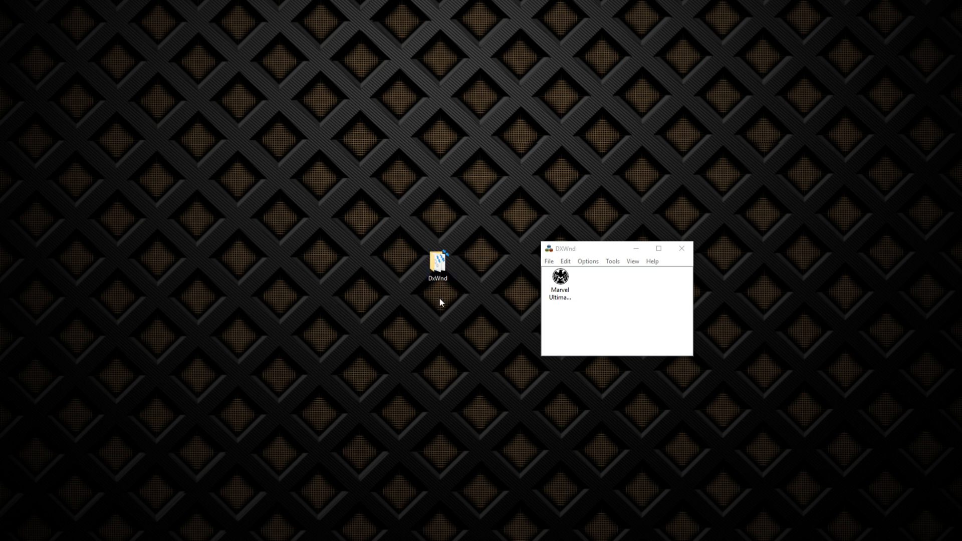
mouse_move(440, 242)
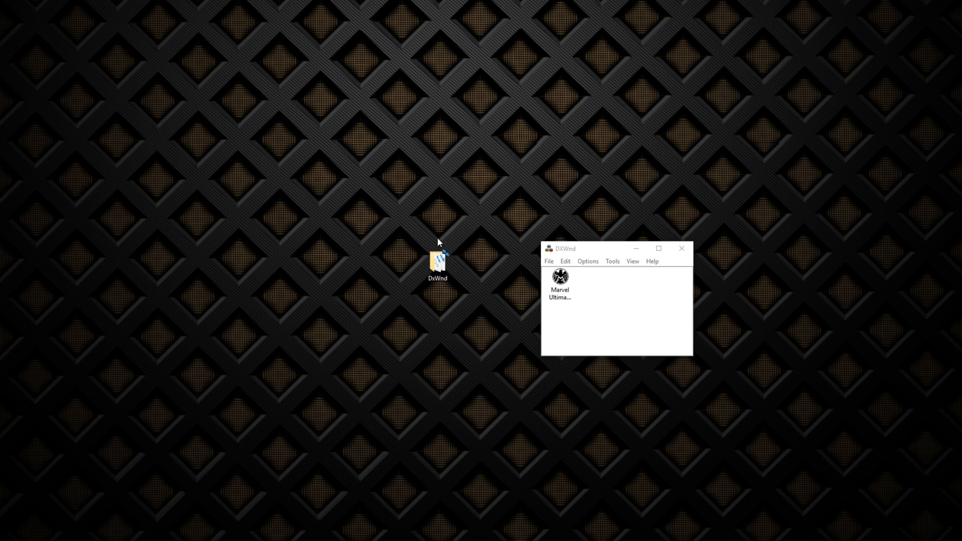
mouse_move(508, 256)
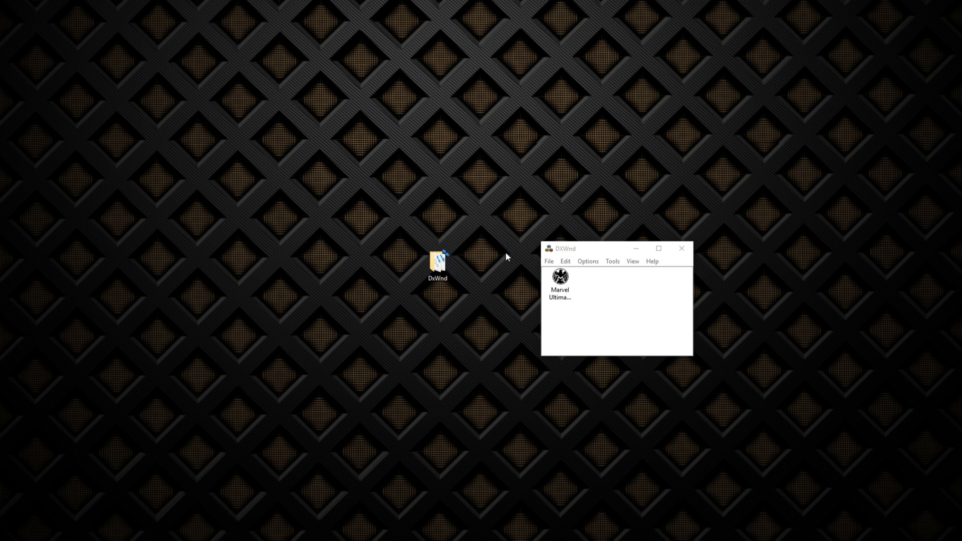
click(559, 286)
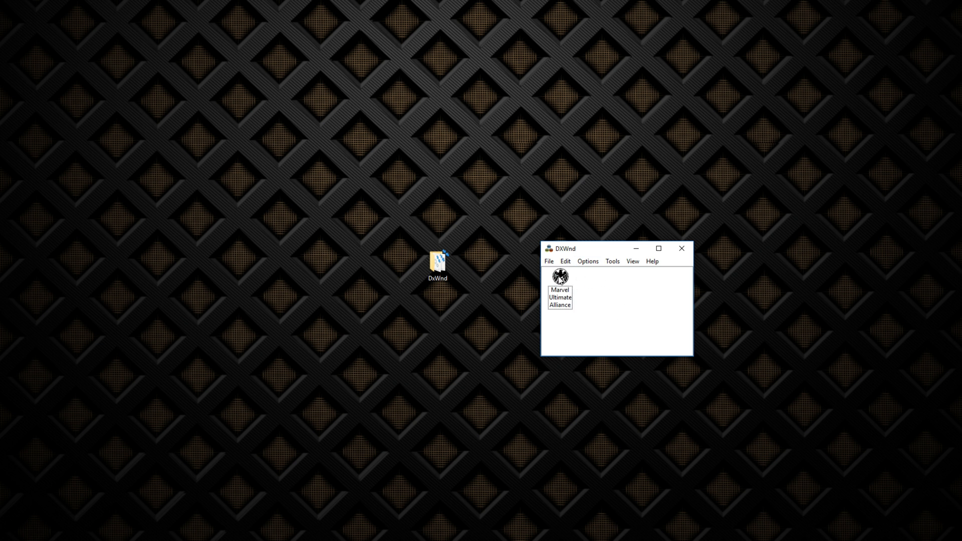
mouse_move(485, 215)
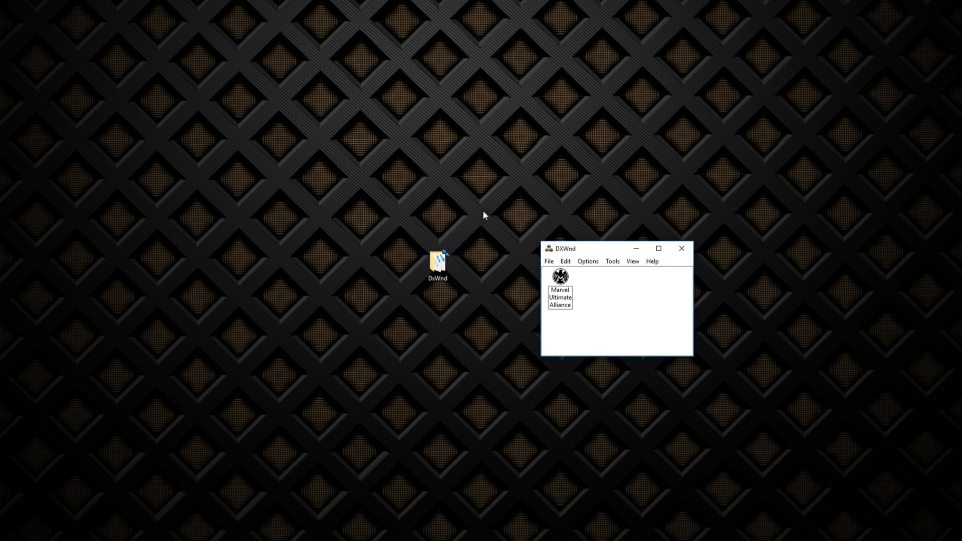
mouse_move(459, 292)
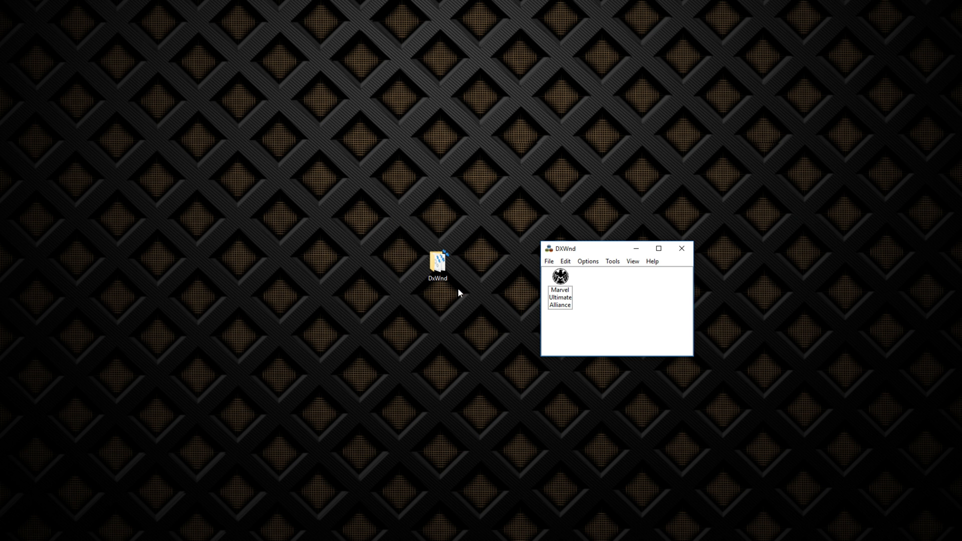
mouse_move(489, 234)
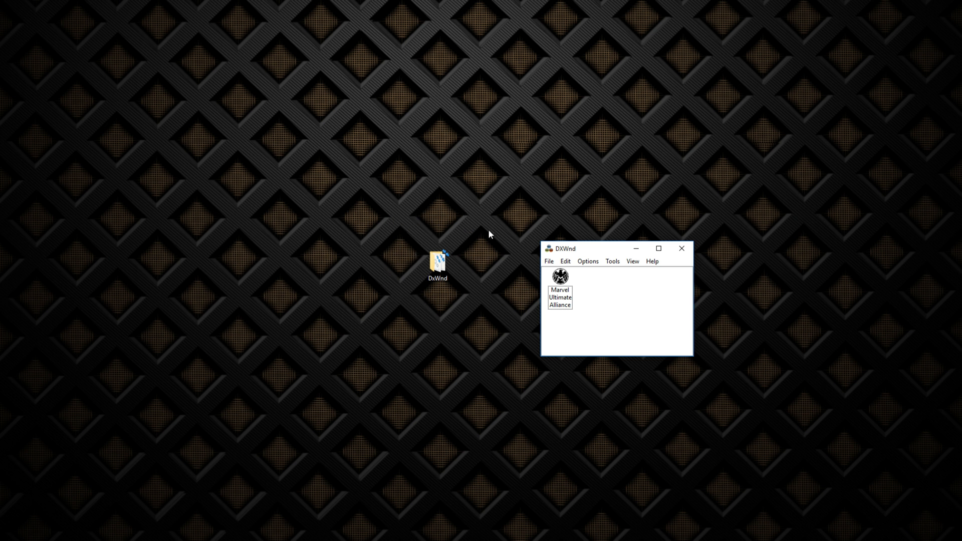
mouse_move(464, 222)
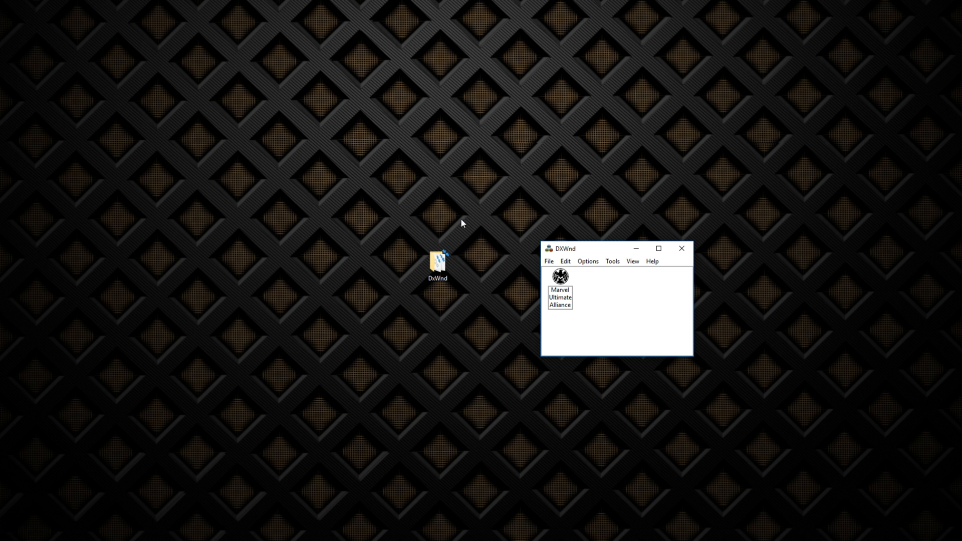
mouse_move(457, 280)
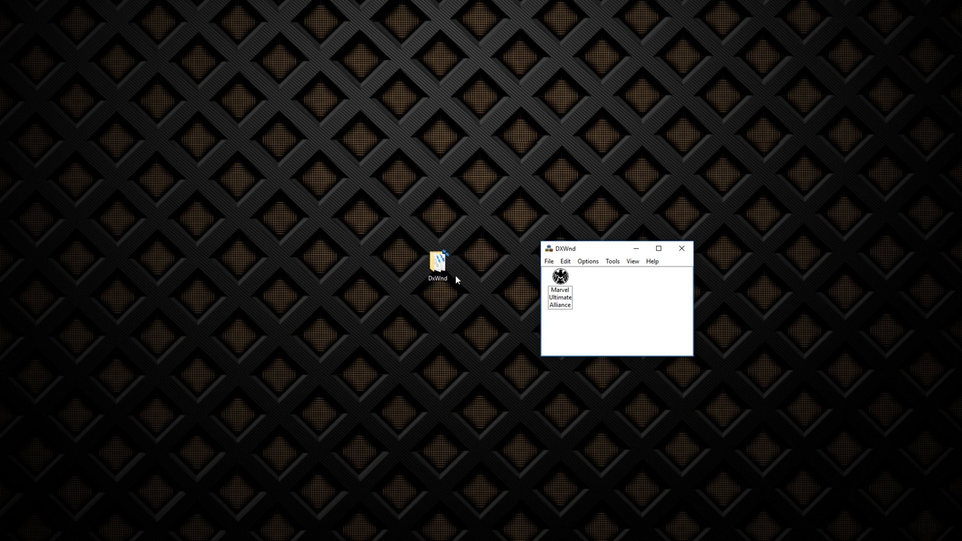
mouse_move(170, 196)
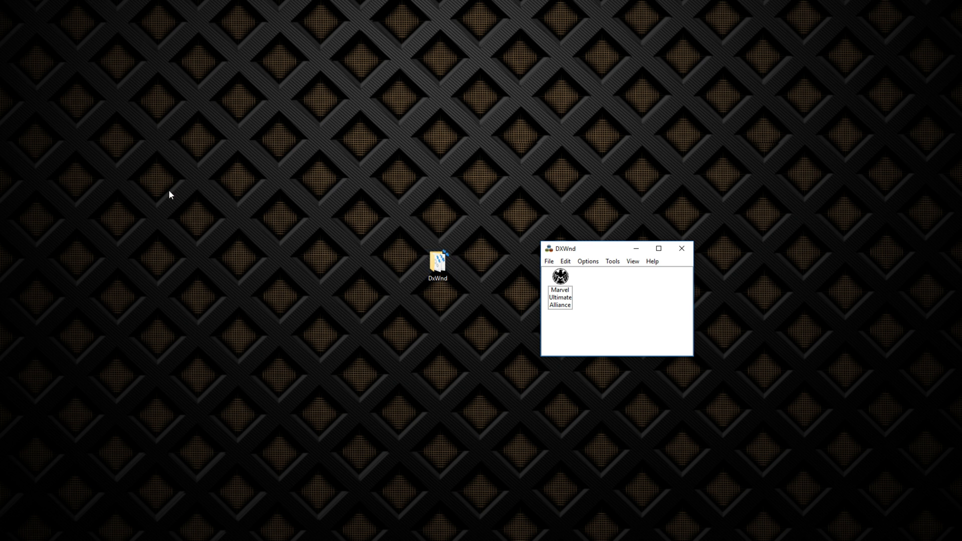
mouse_move(284, 275)
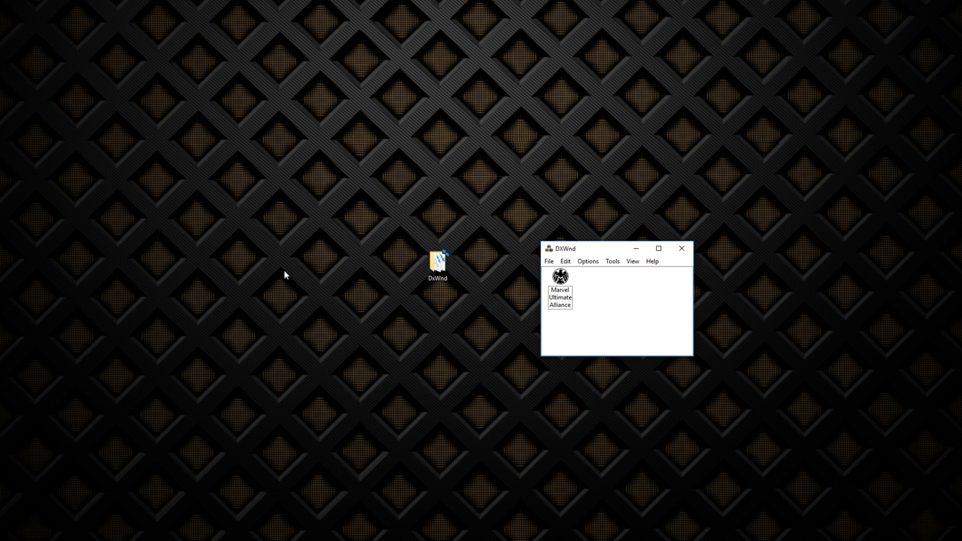
mouse_move(453, 295)
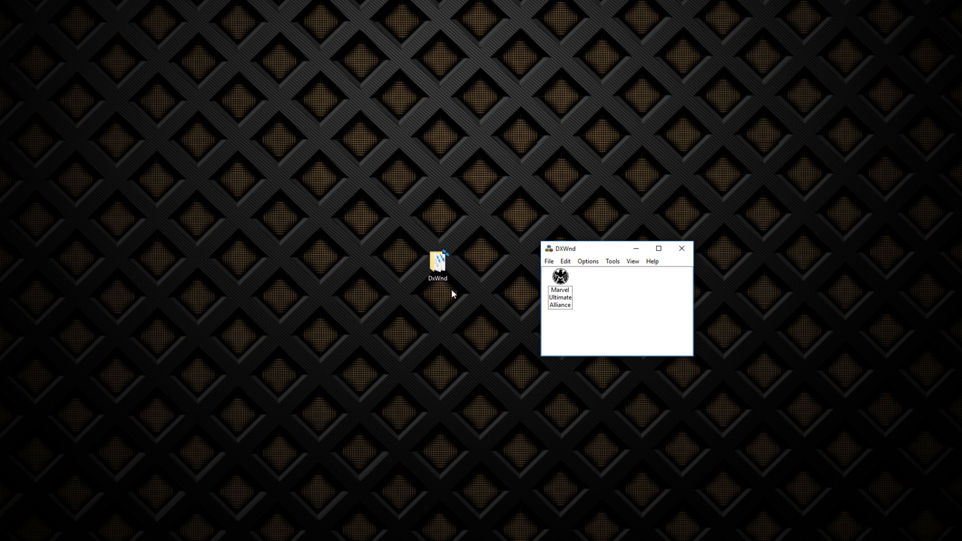
click(437, 265)
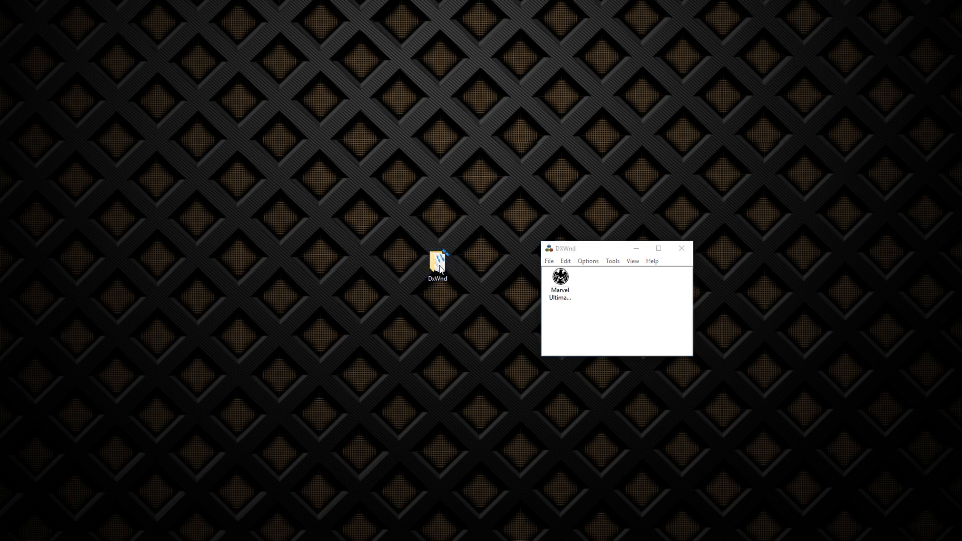
double_click(436, 260)
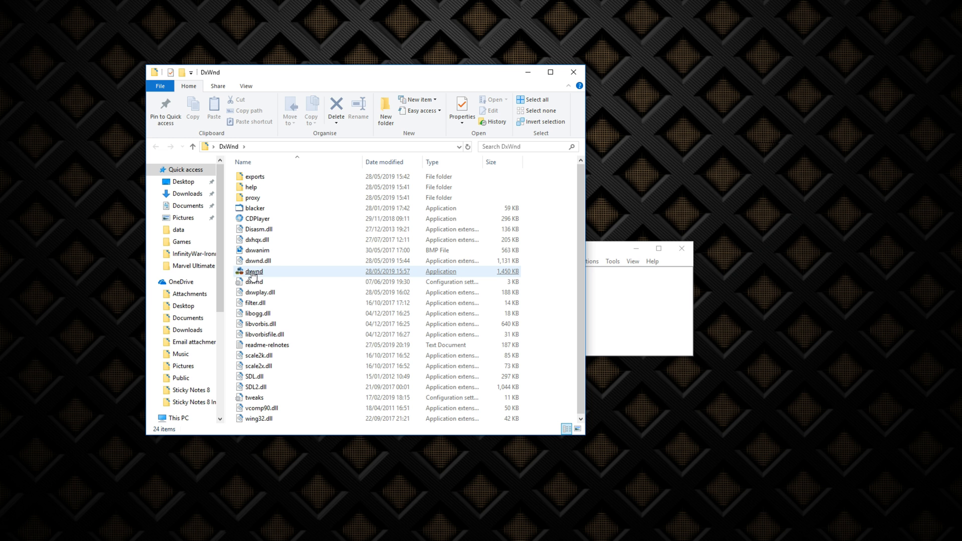
click(255, 271)
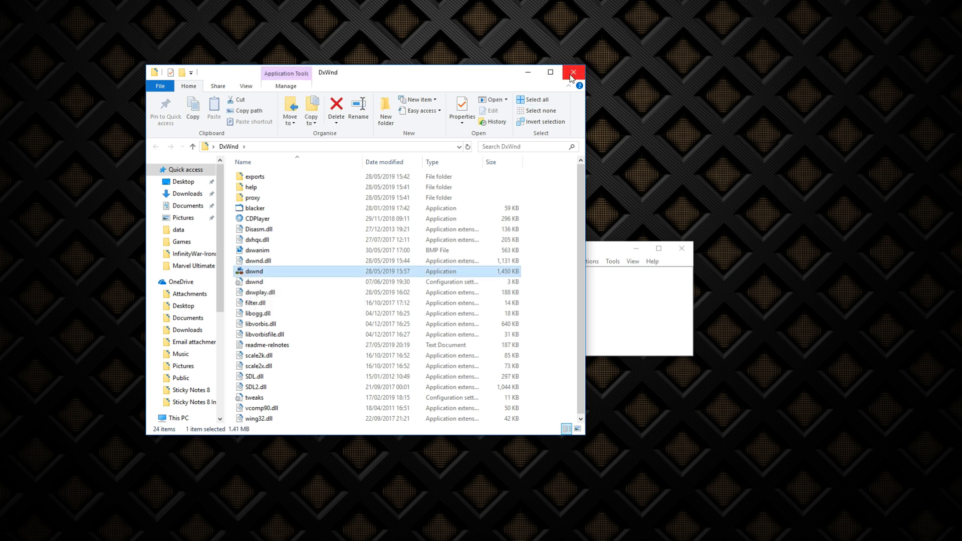
click(572, 72)
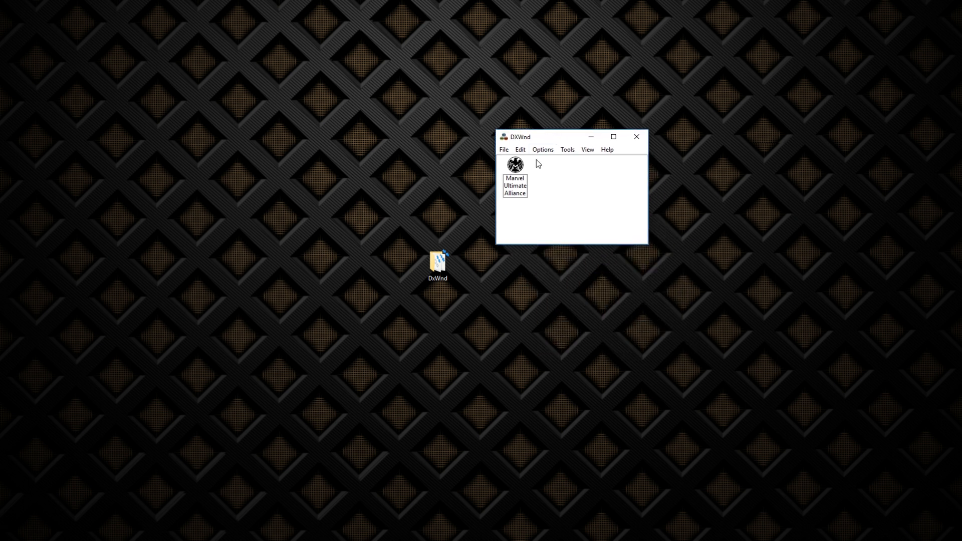
Start a new game entry via Add on the Marvel Ultimate Alliance entry's menu.
right_click(542, 178)
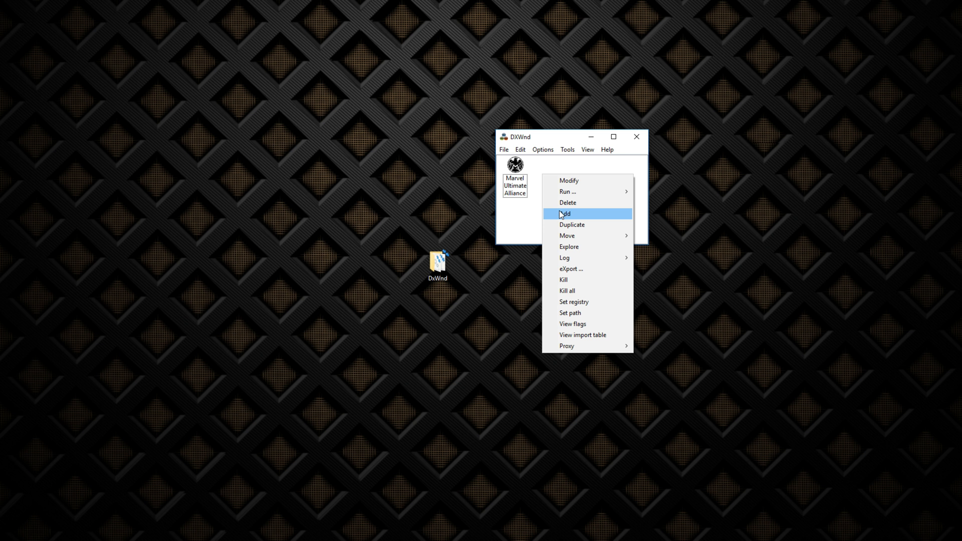
click(565, 213)
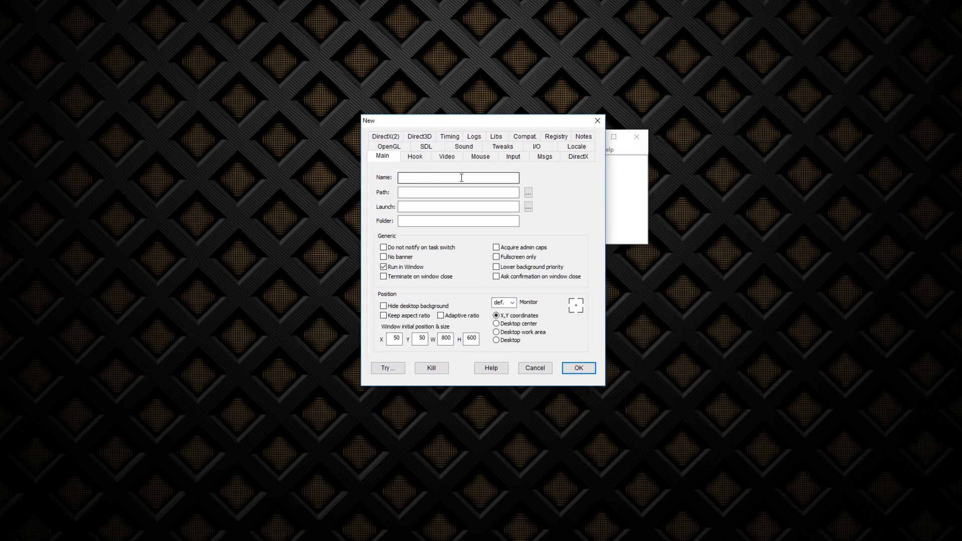
Browse to E:\Games\Marvel Ultimate Alliance and pick Game.exe as the entry's path.
click(528, 193)
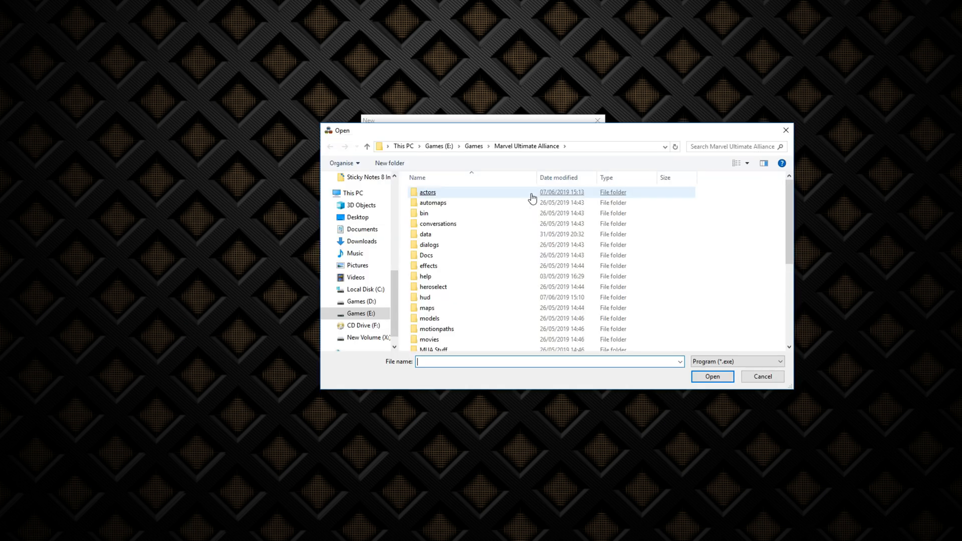
scroll(down, 3)
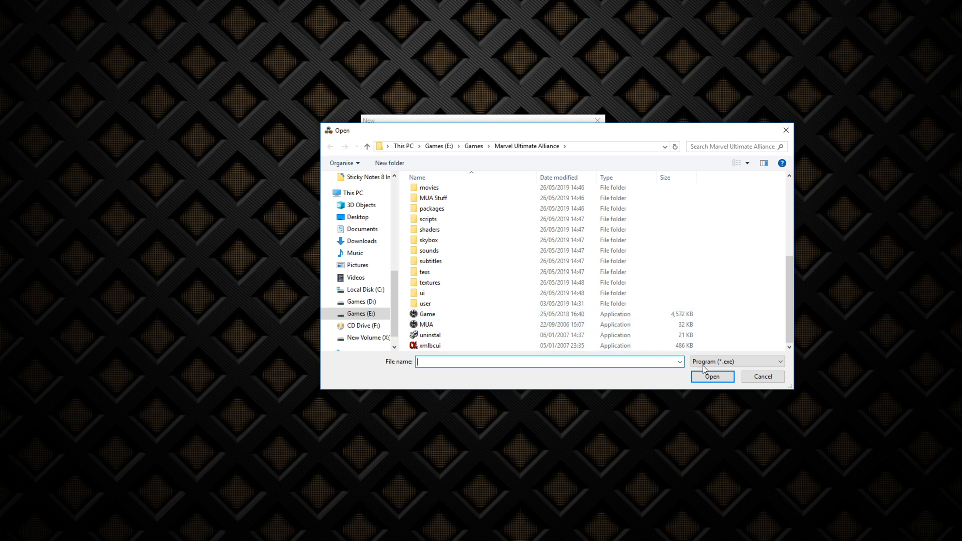
click(712, 377)
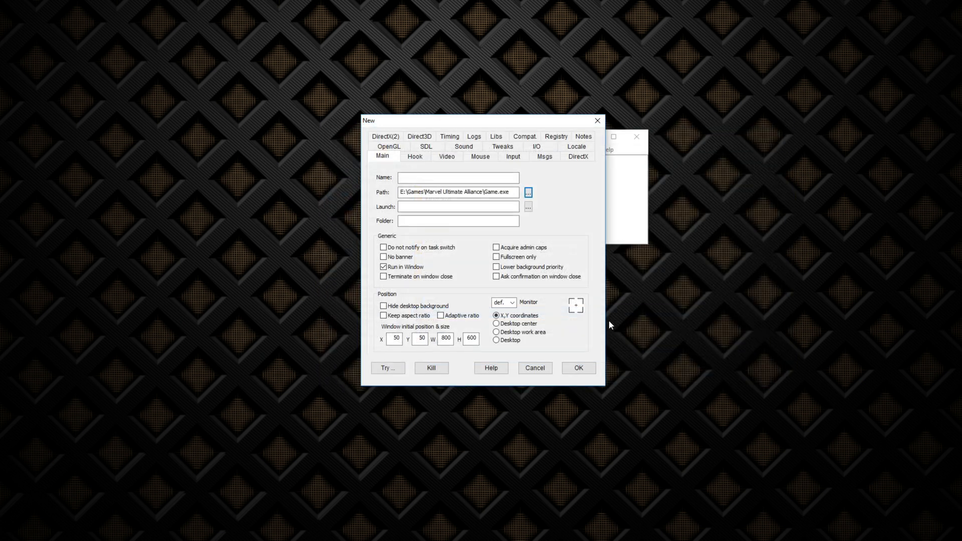
Set the launch file to Game.exe, run in a desktop-centred window of W 1920 and H 1080.
click(529, 193)
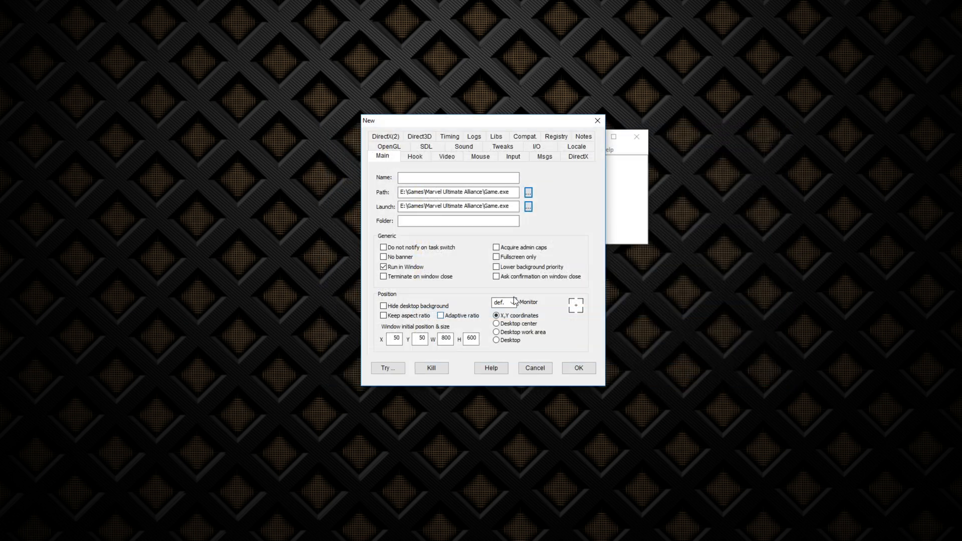
click(431, 179)
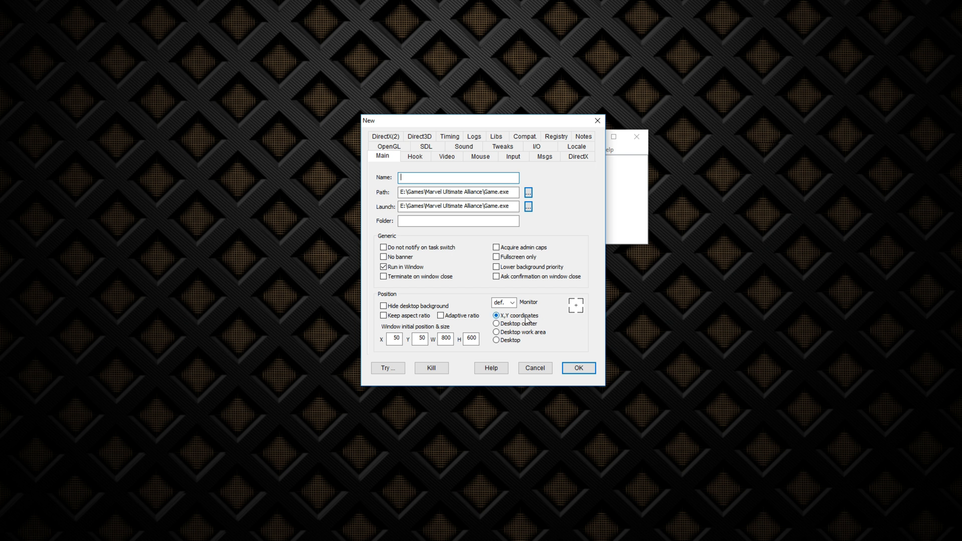
click(496, 323)
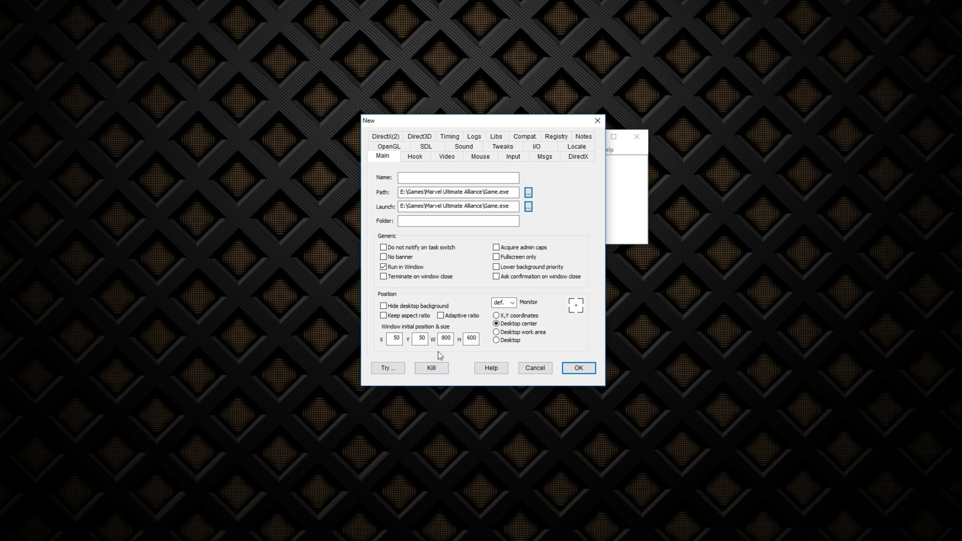
mouse_move(134, 134)
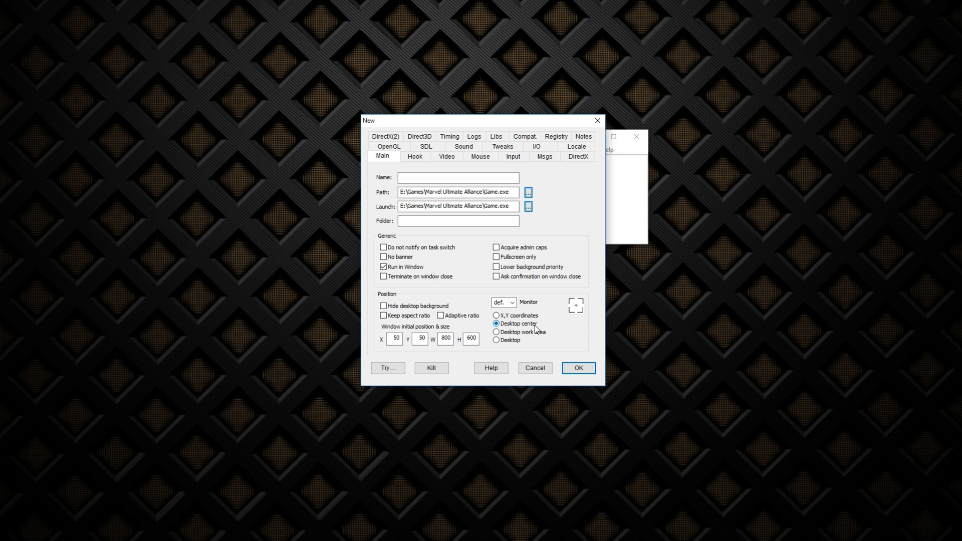
click(496, 316)
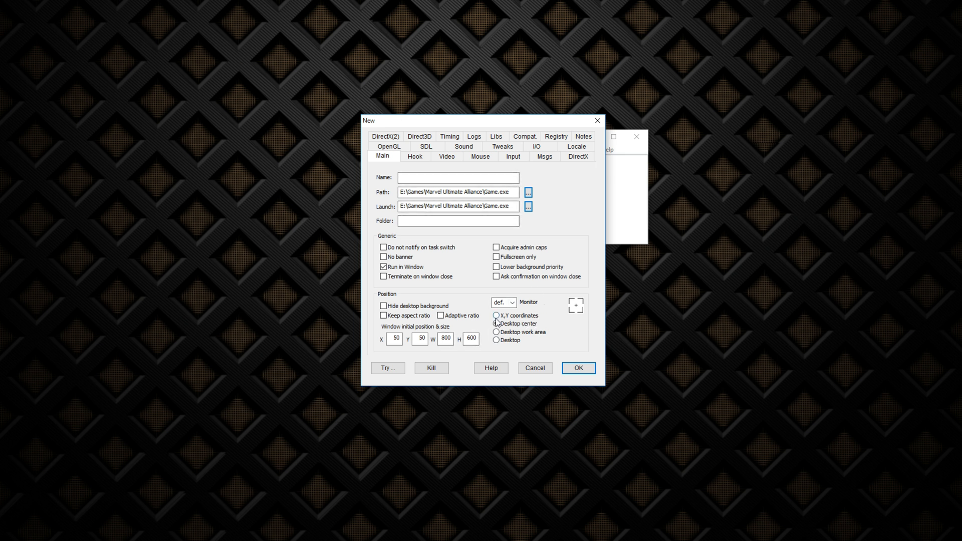
click(496, 324)
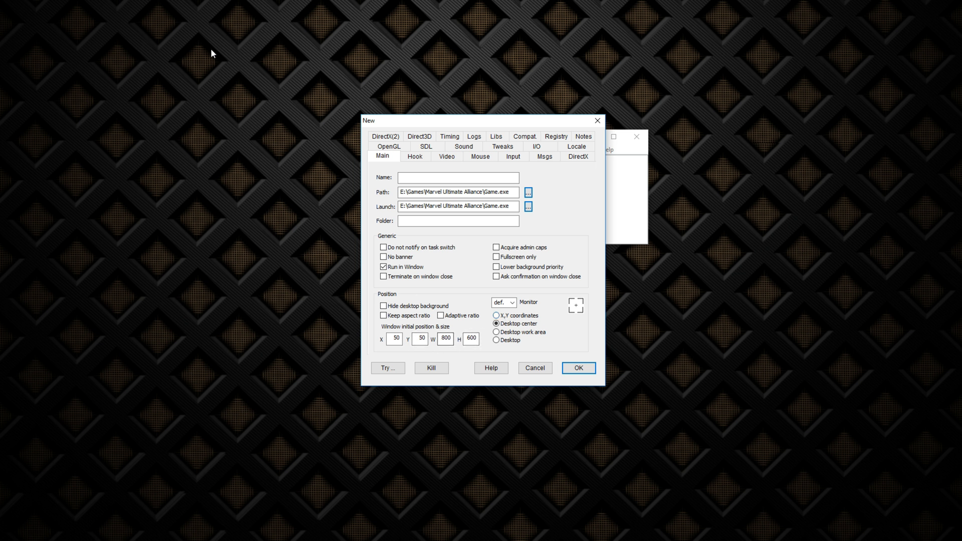
mouse_move(278, 68)
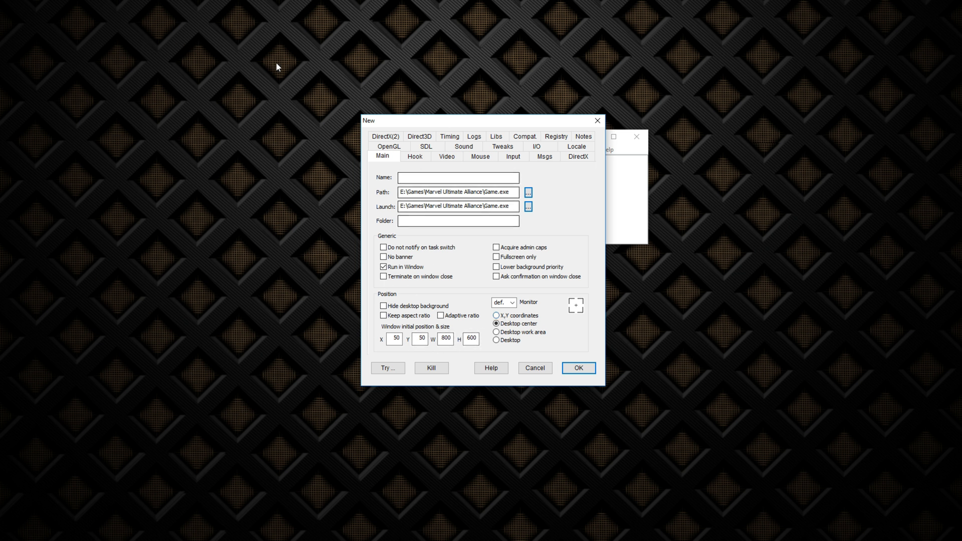
click(445, 339)
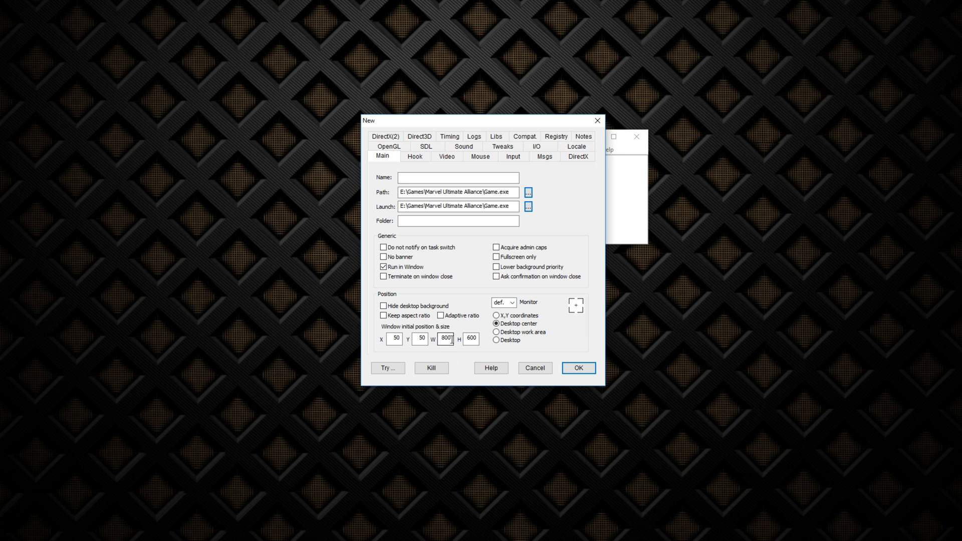
text(1920)
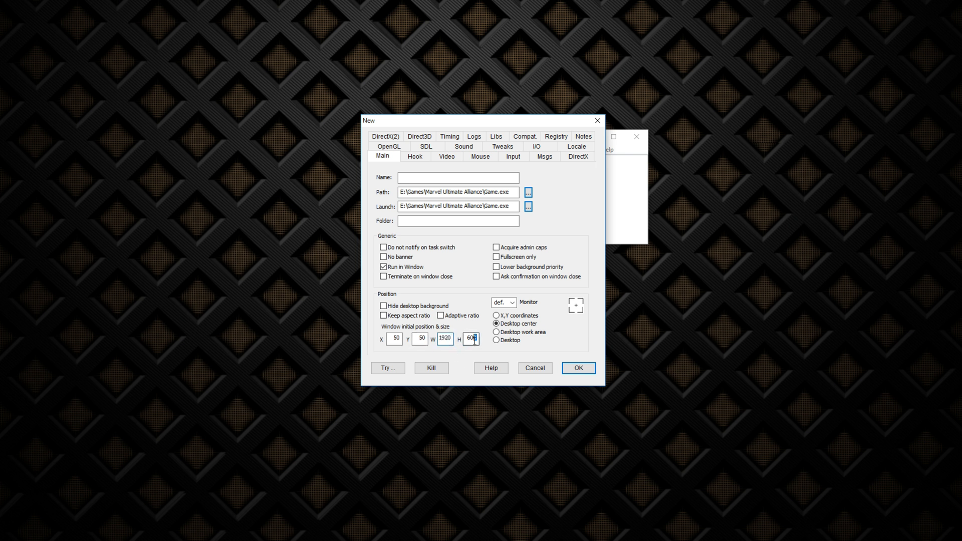
text(108)
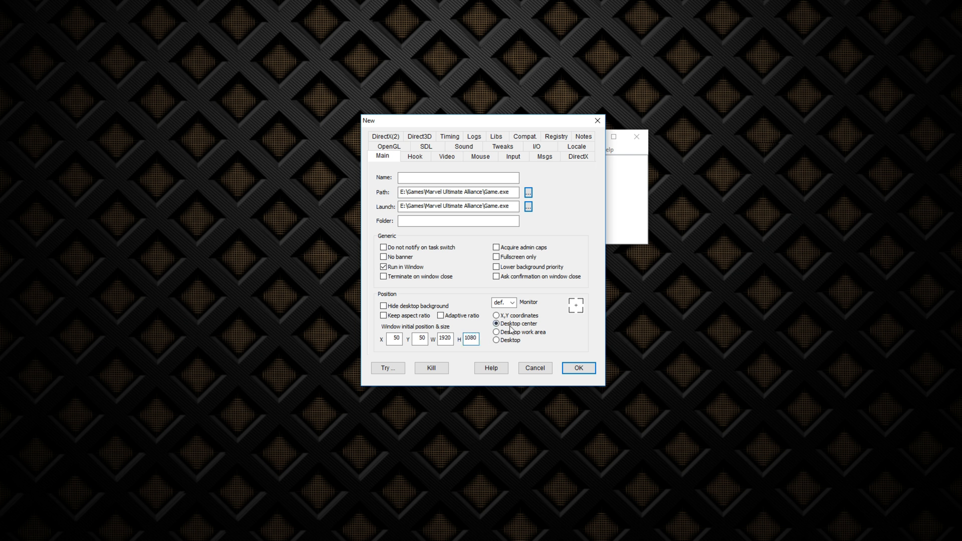
mouse_move(515, 159)
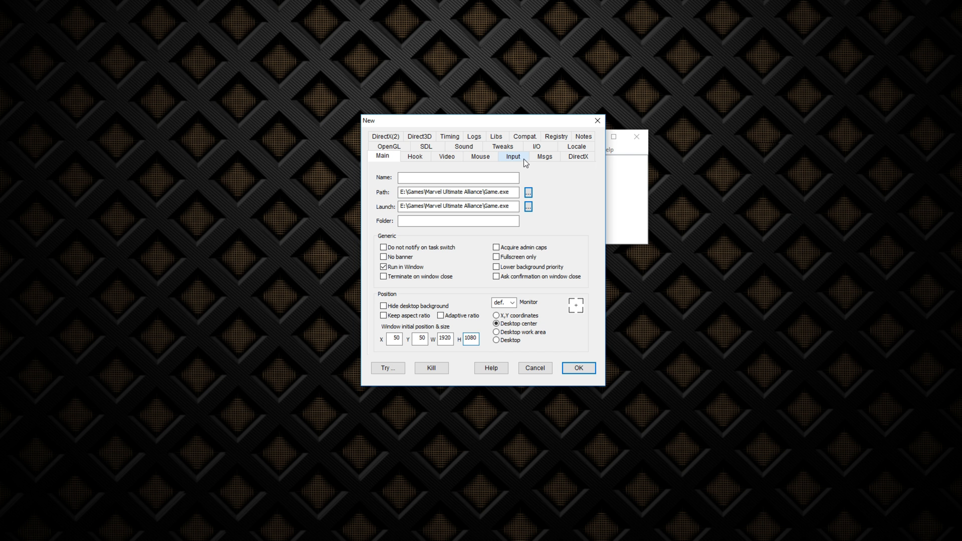
On the Video settings set initial resolution 1920 x 1080 and confirm the new entry with OK.
click(512, 156)
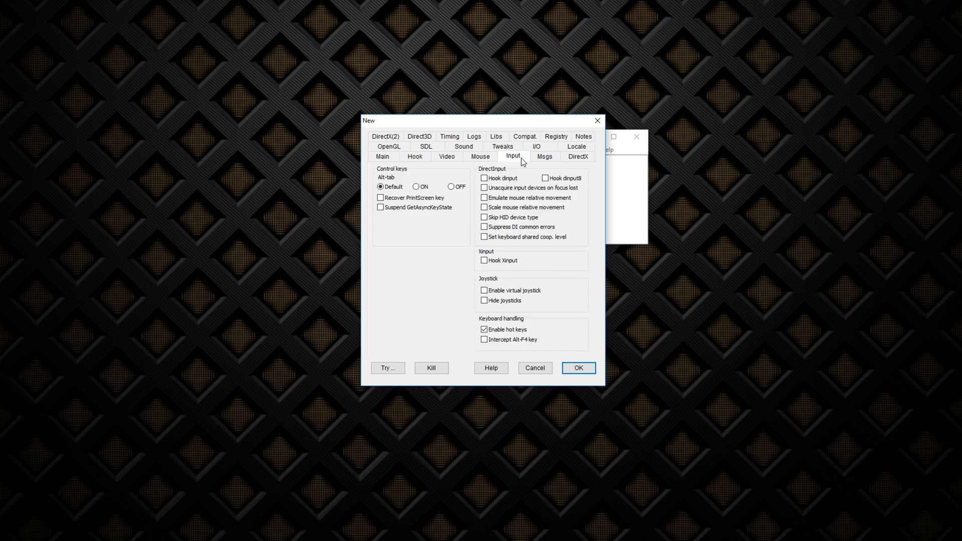
click(578, 156)
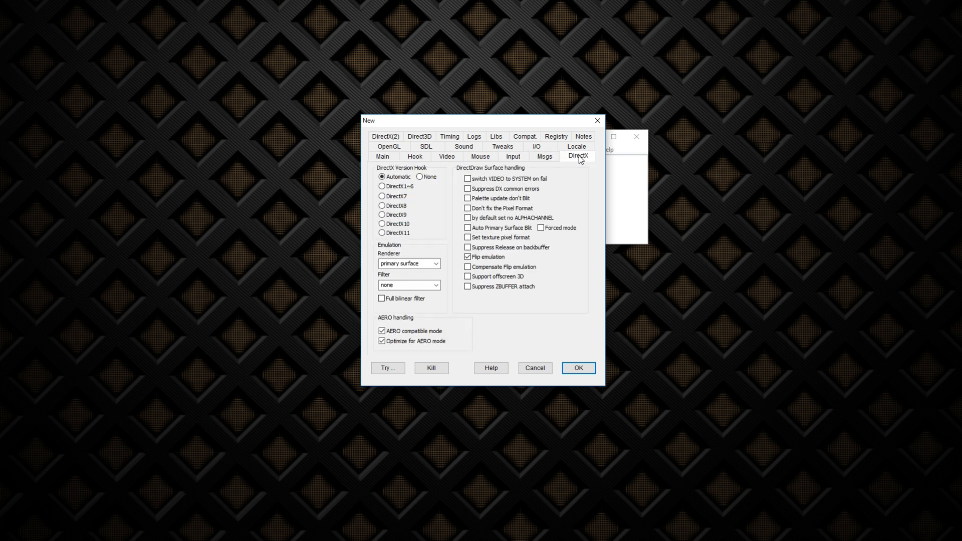
click(447, 156)
text(1)
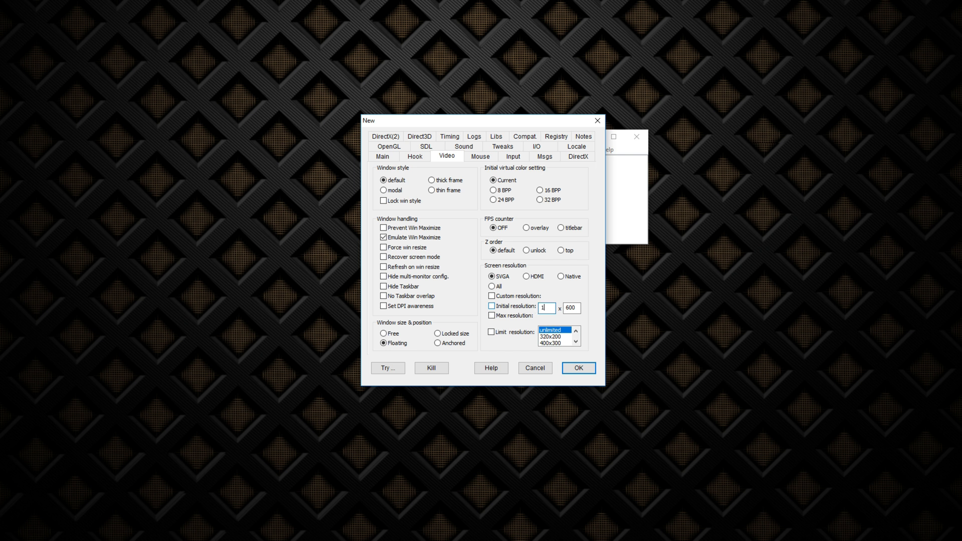
text(920)
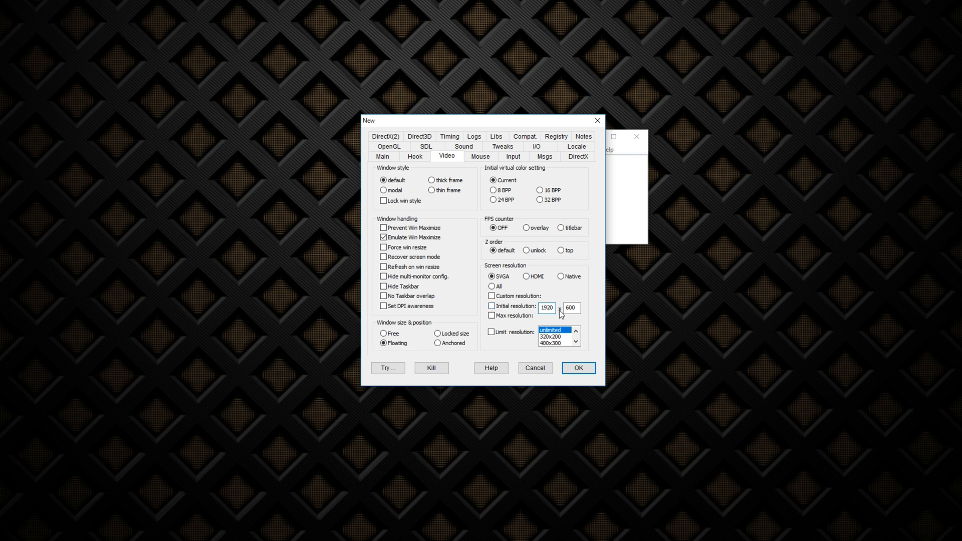
text(1080)
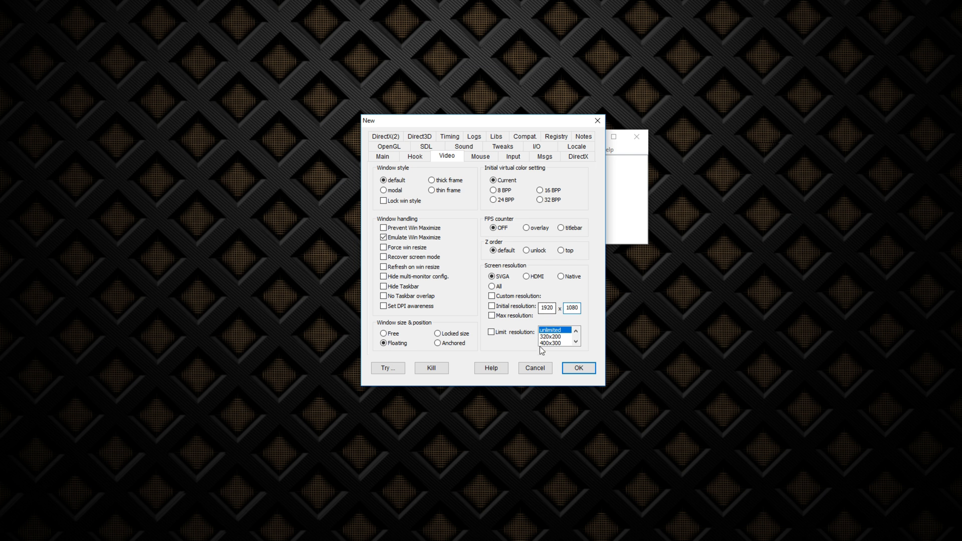
mouse_move(525, 325)
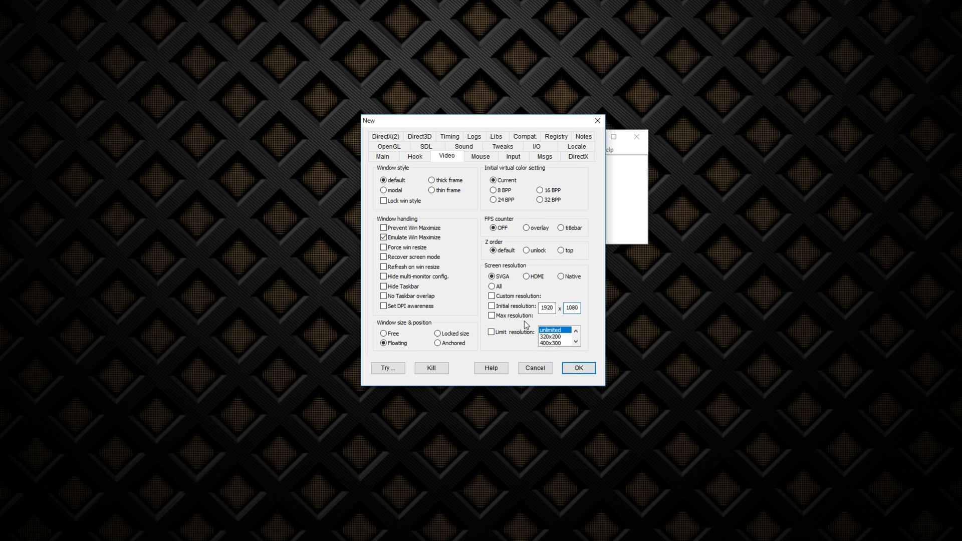
click(491, 305)
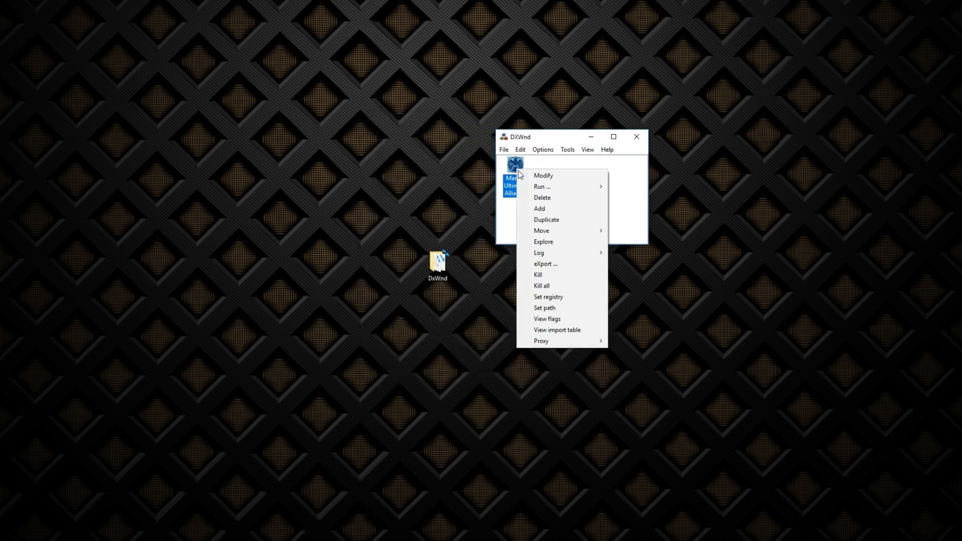
click(543, 175)
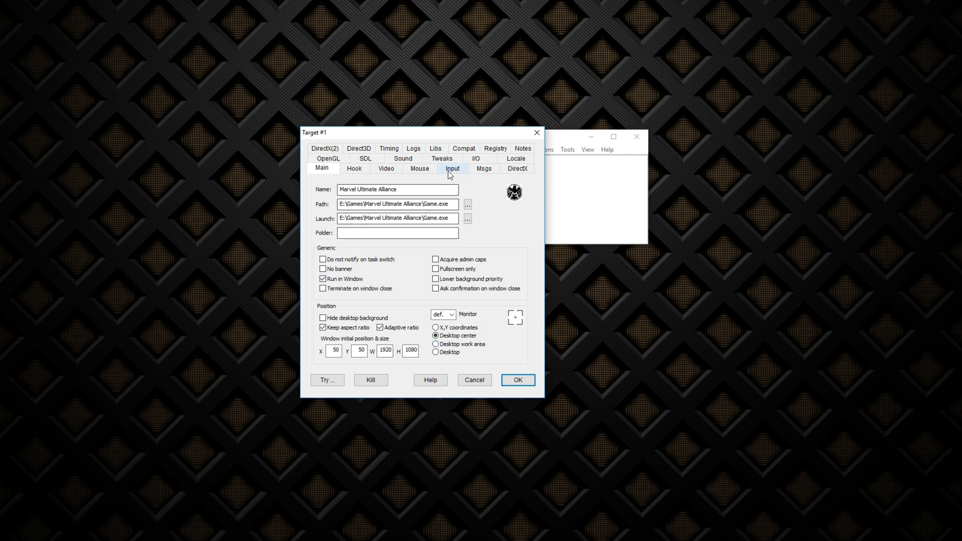
click(387, 169)
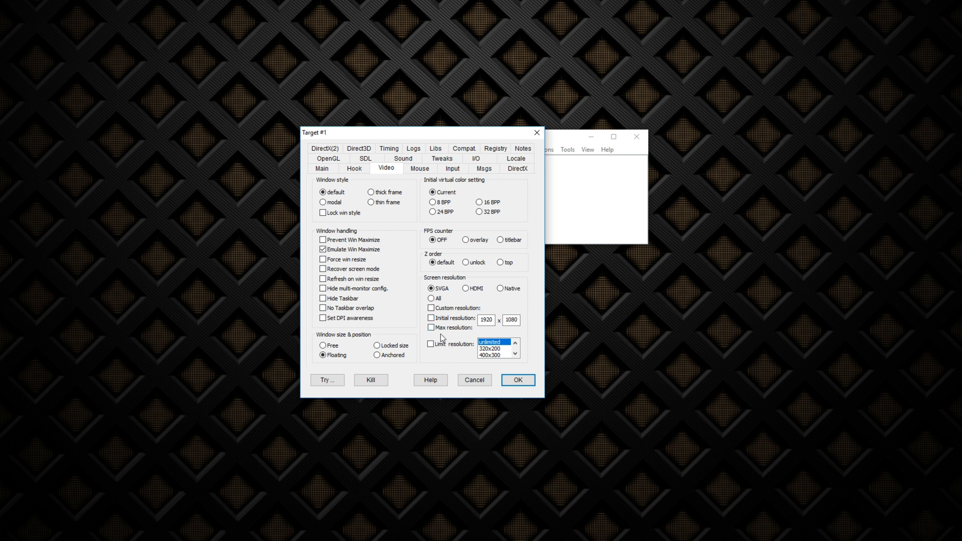
mouse_move(501, 320)
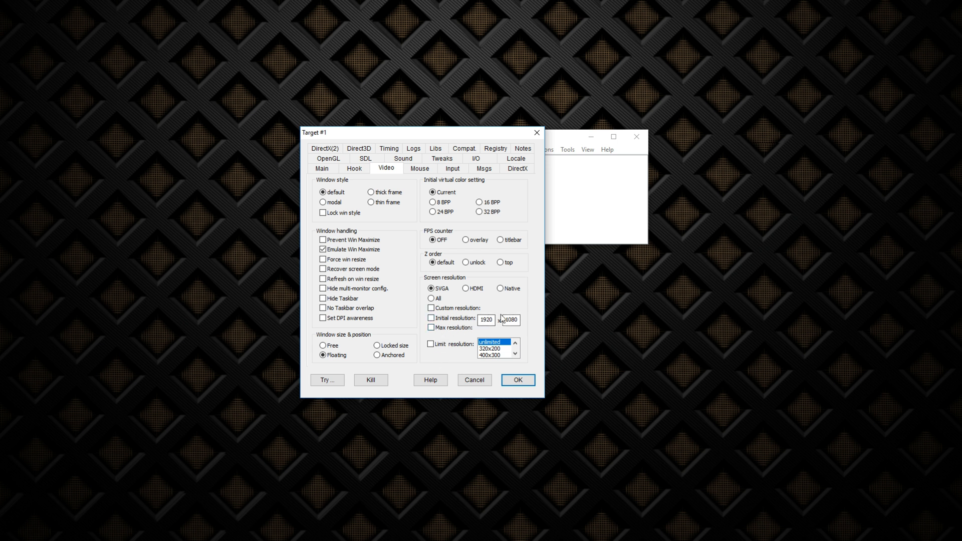
mouse_move(449, 289)
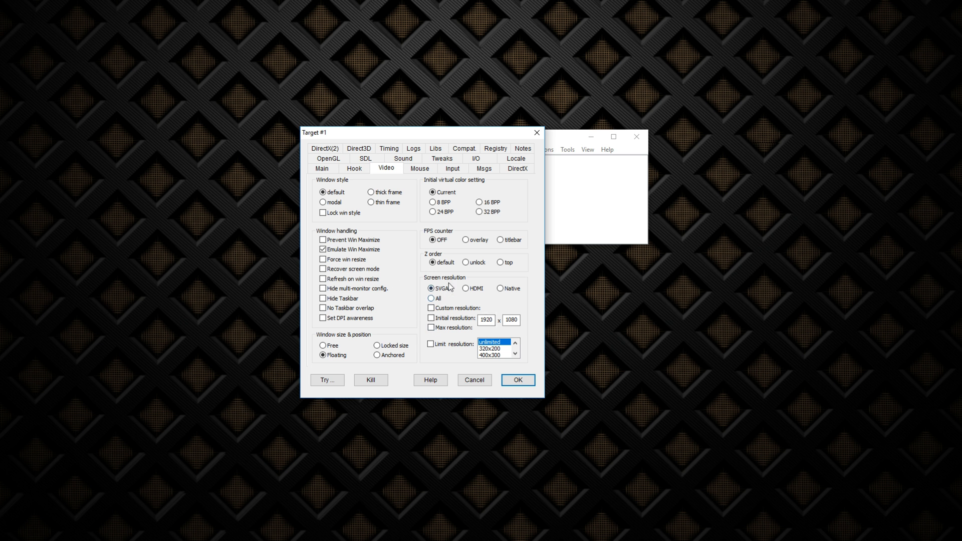
mouse_move(455, 297)
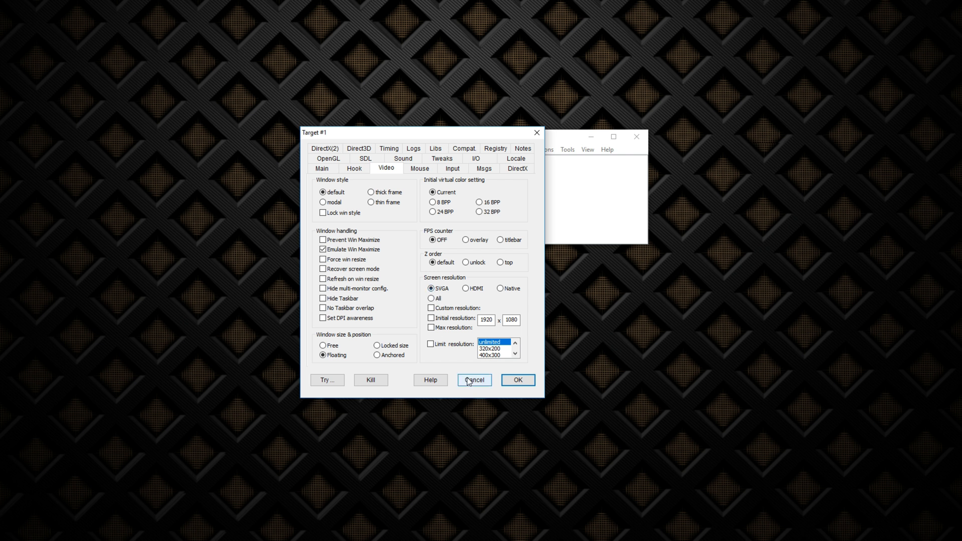
click(474, 380)
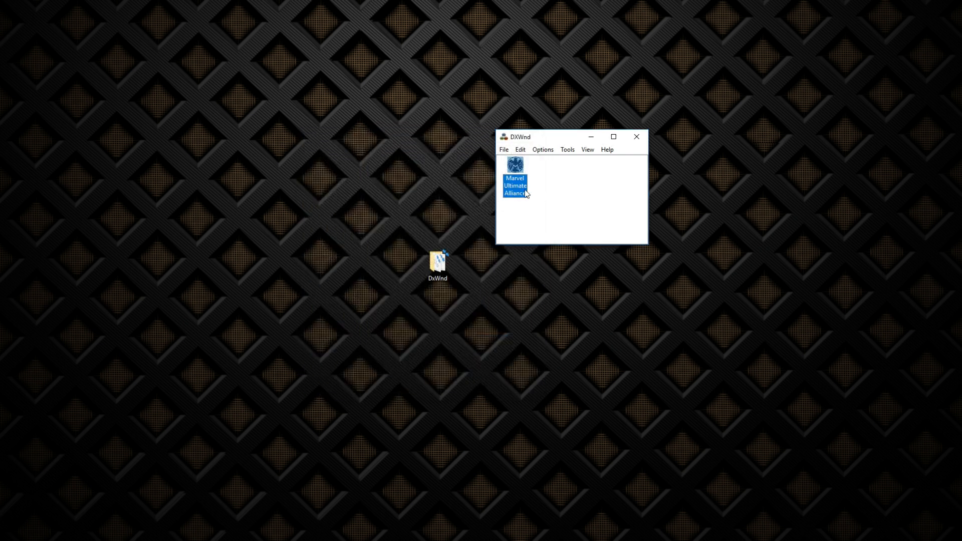
Run Marvel Ultimate Alliance from its entry's action menu.
right_click(514, 166)
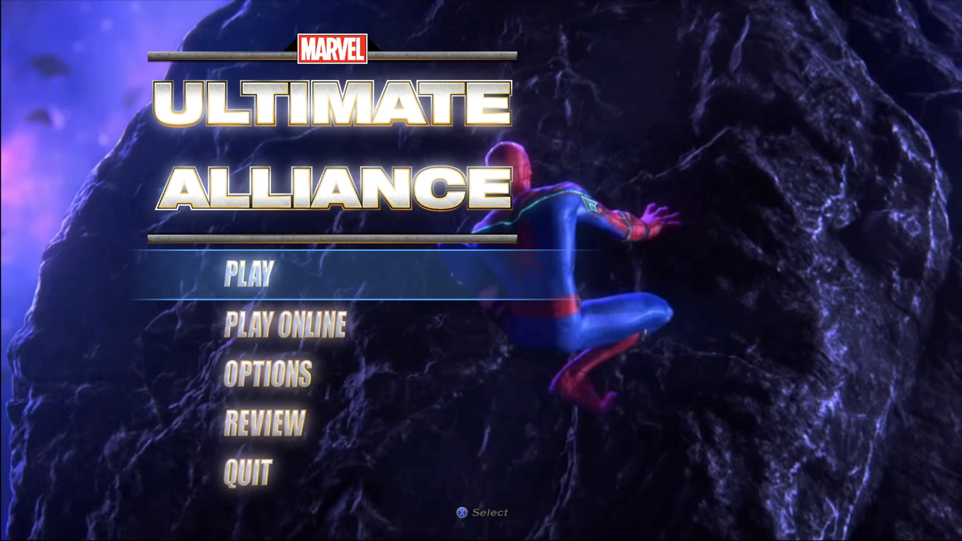
Play the game, continue past the Dr. Doom unlock message, then quit from the pause menu.
click(248, 278)
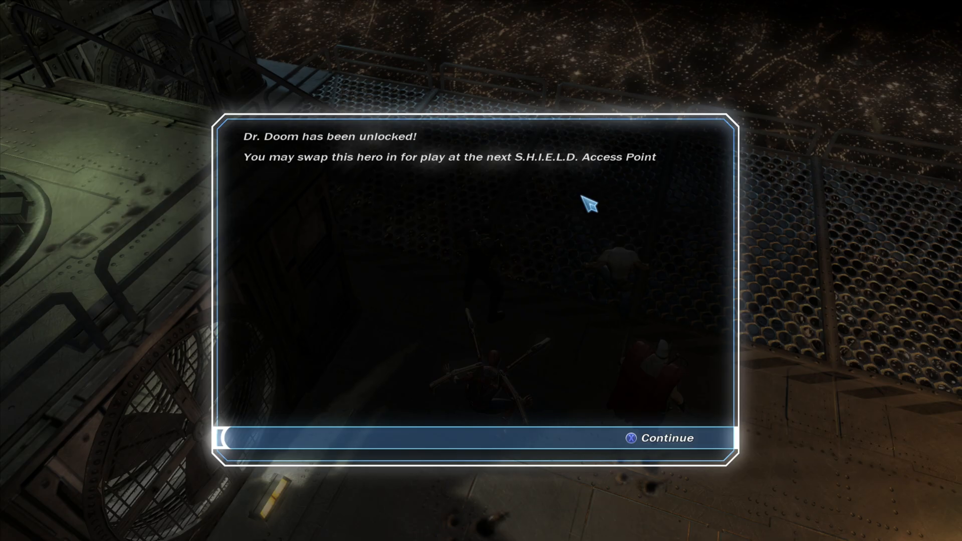
click(665, 439)
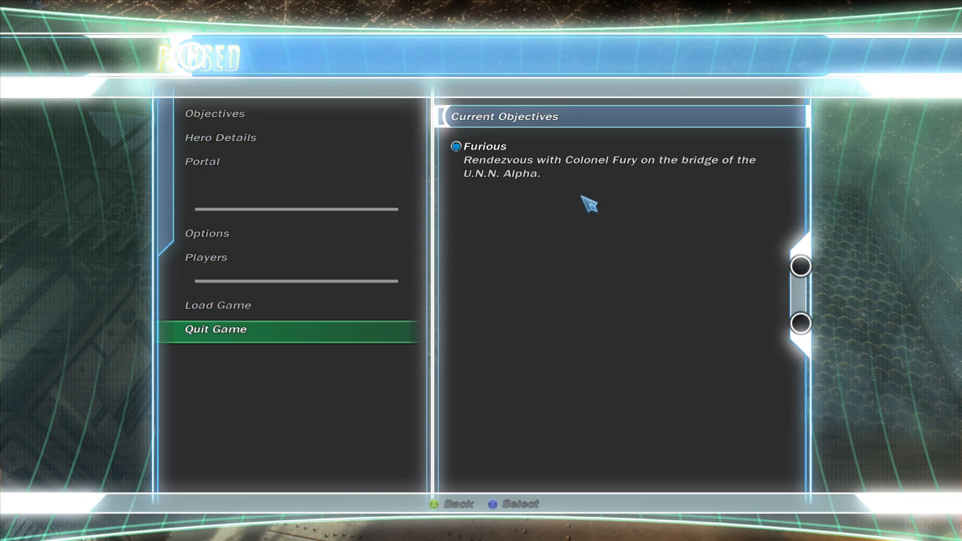
click(215, 329)
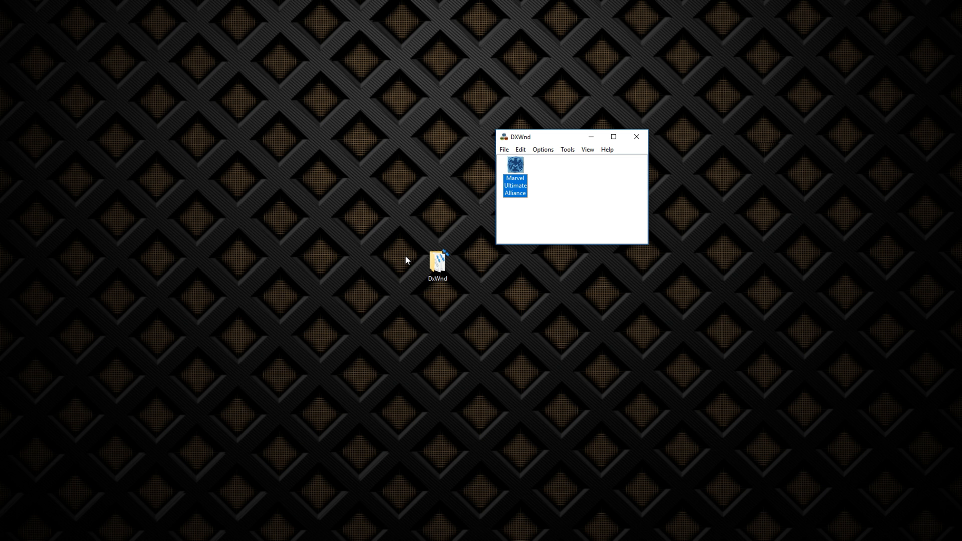
mouse_move(476, 149)
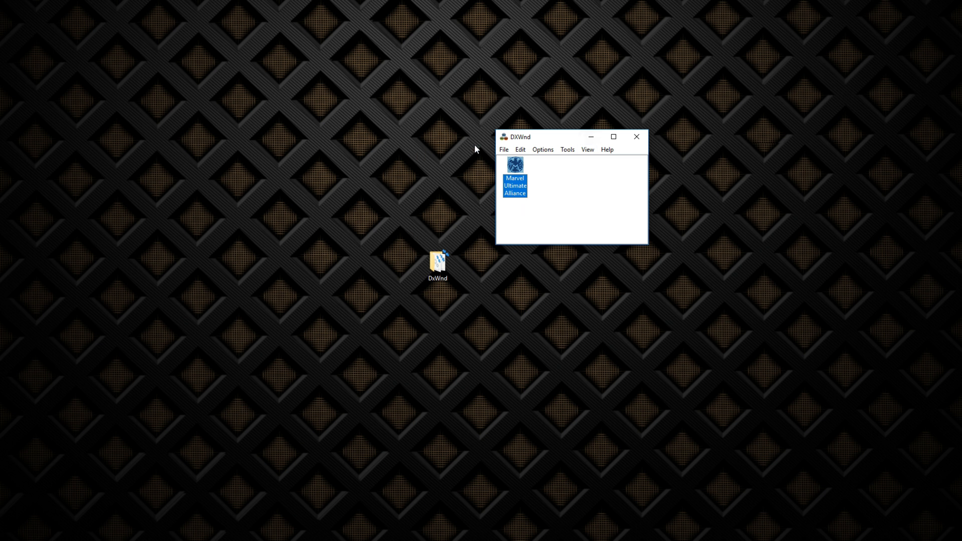
mouse_move(482, 103)
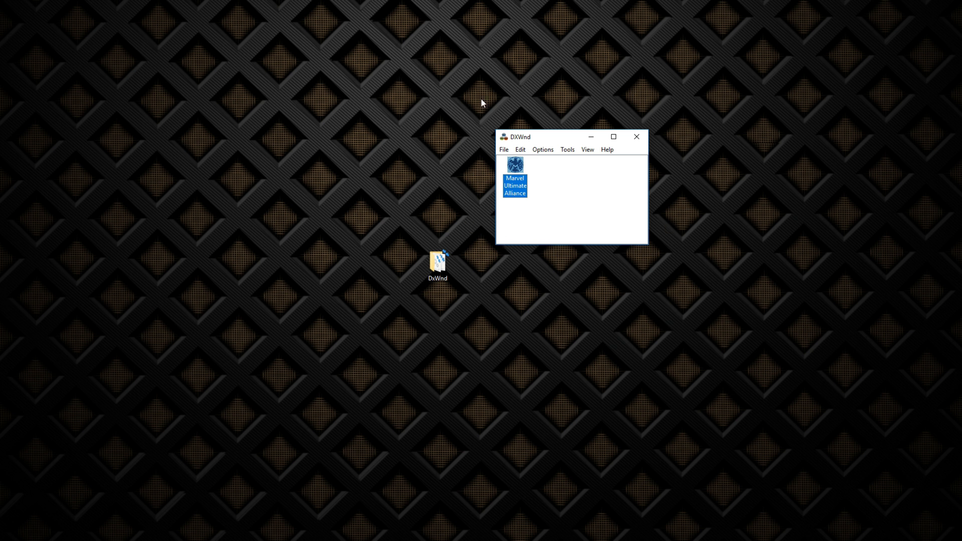
mouse_move(683, 182)
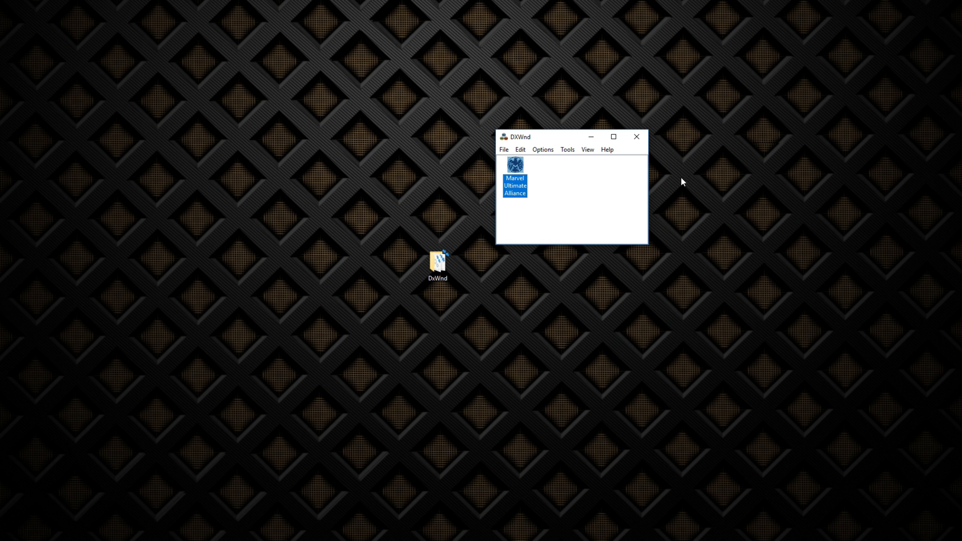
mouse_move(673, 201)
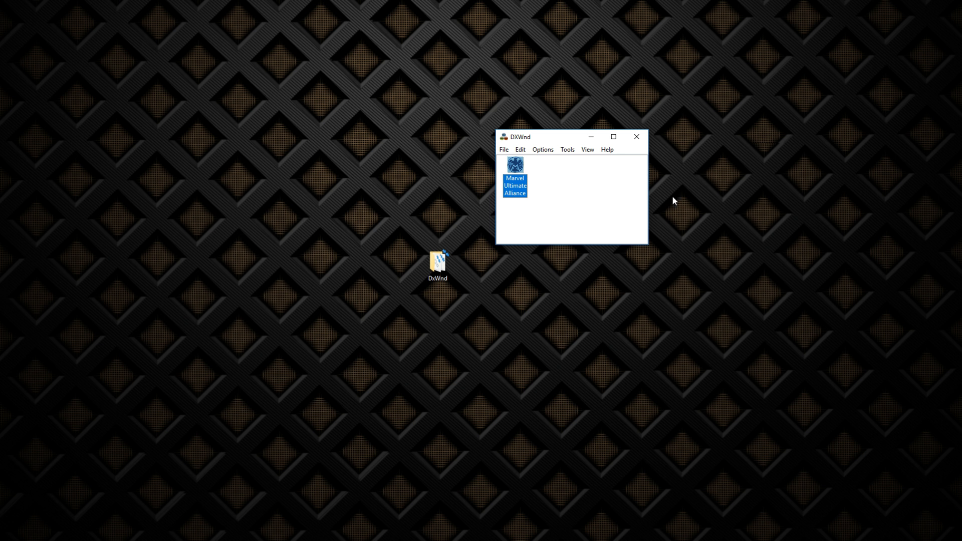
mouse_move(479, 213)
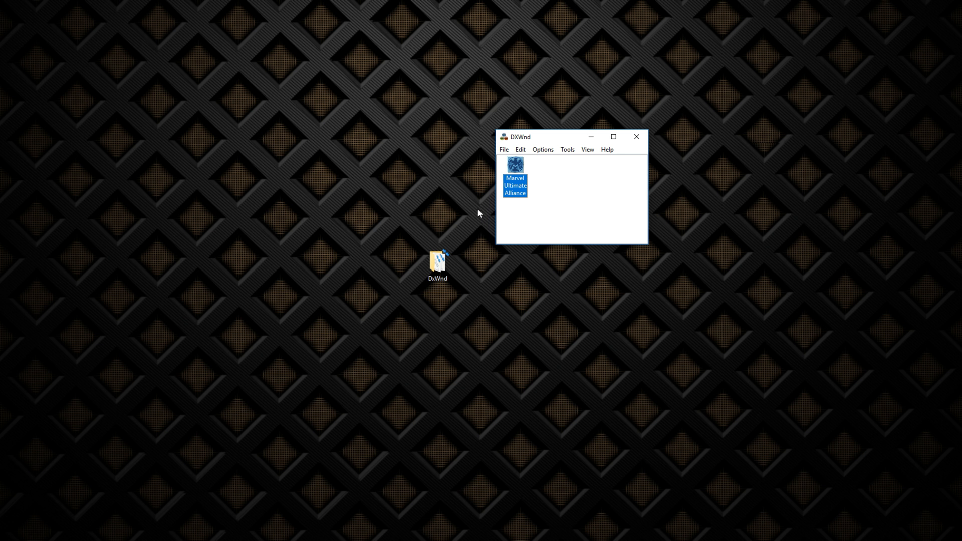